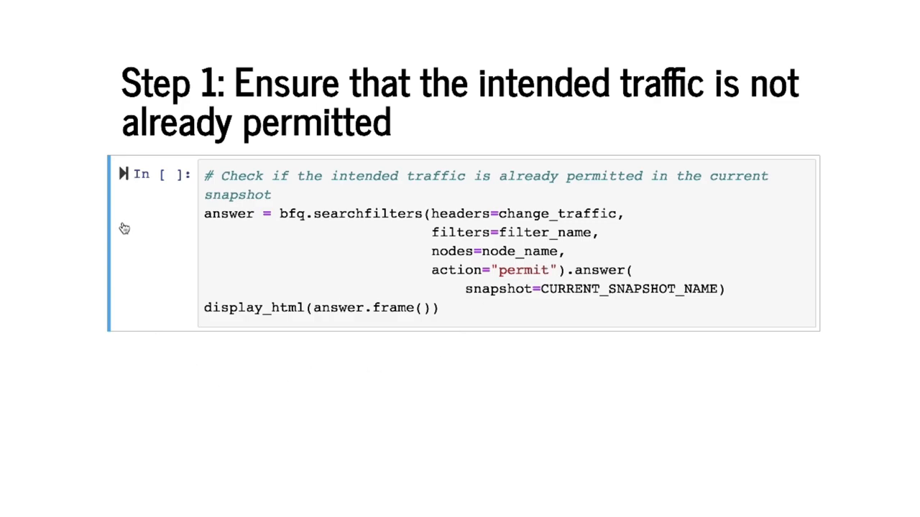
{"action": "mouse_move", "coordinate": [123, 178]}
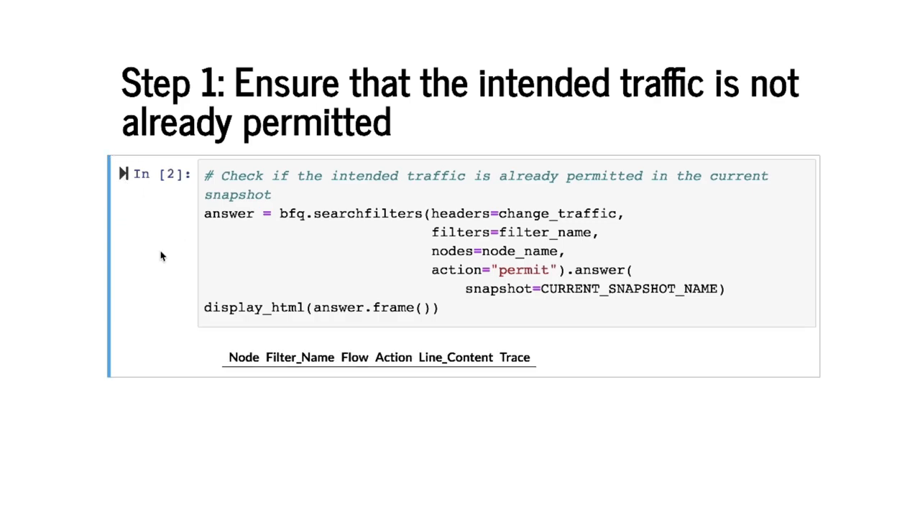
{"action": "mouse_move", "coordinate": [372, 375]}
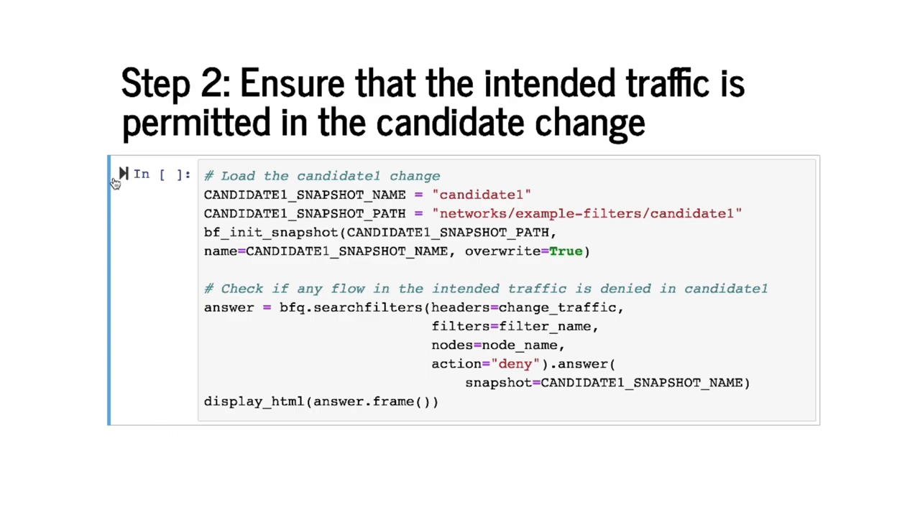
Move to the Step 2 cell holding the candidate1 snapshot load and deny query.
{"action": "left_click", "coordinate": [121, 174]}
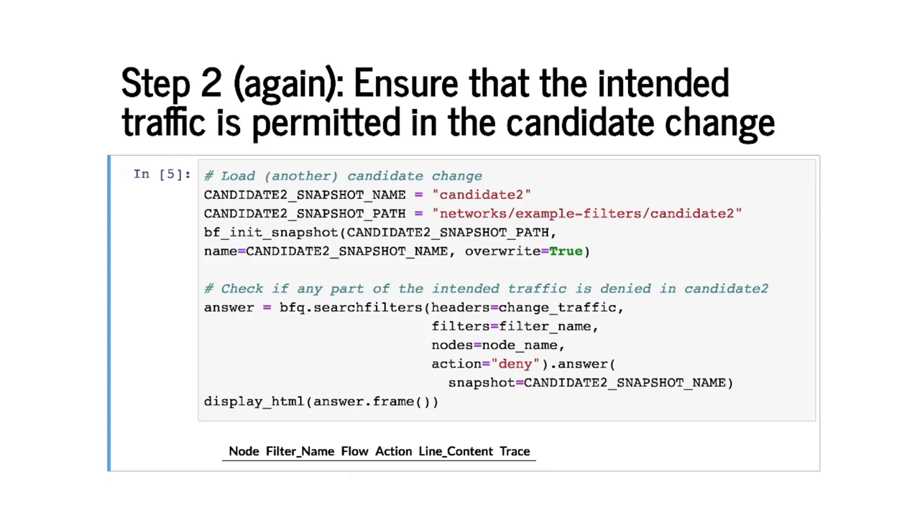
Advance to the Step 3 collateral-damage cell comparing candidate2 against the current snapshot.
{"action": "key", "text": "Right"}
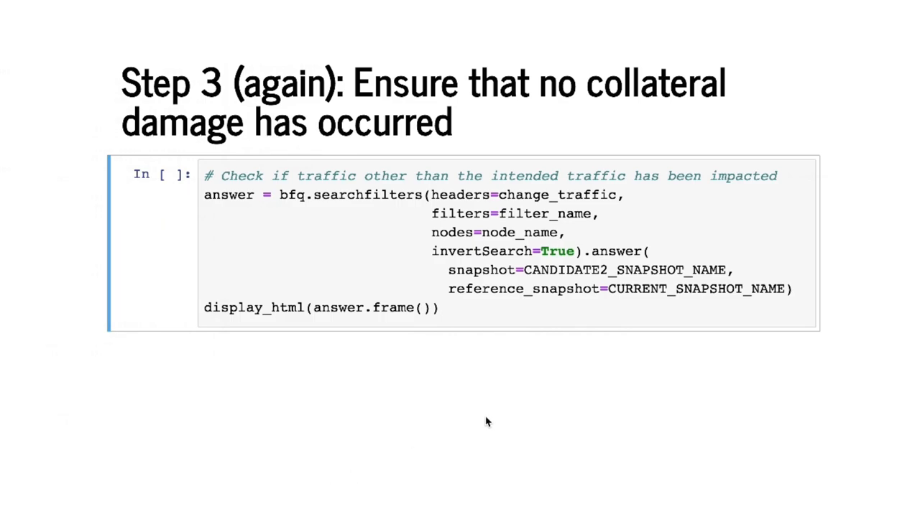